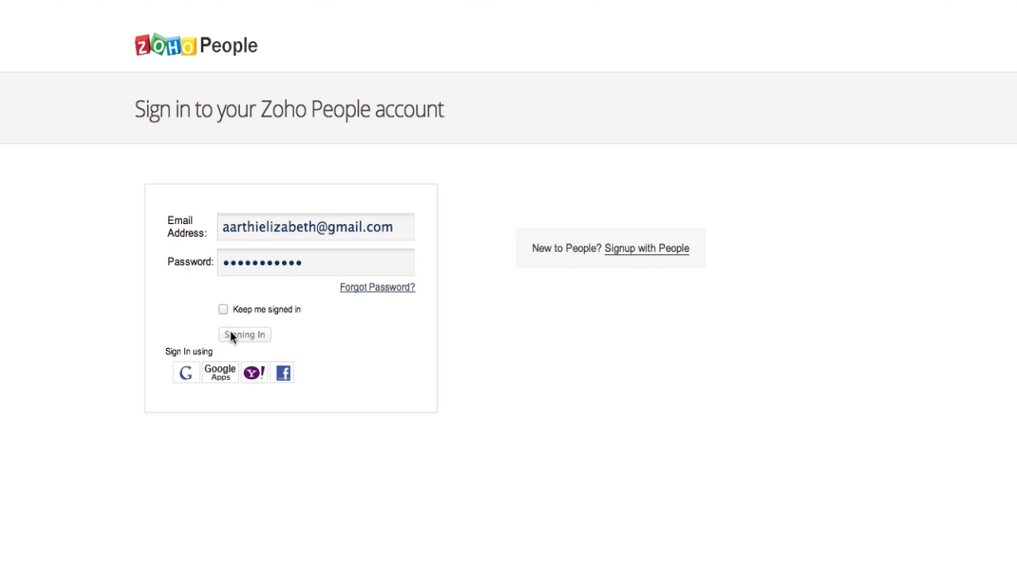
Sign in to the organization's Zoho People account with its email and password.
{"action": "left_click", "coordinate": [244, 334]}
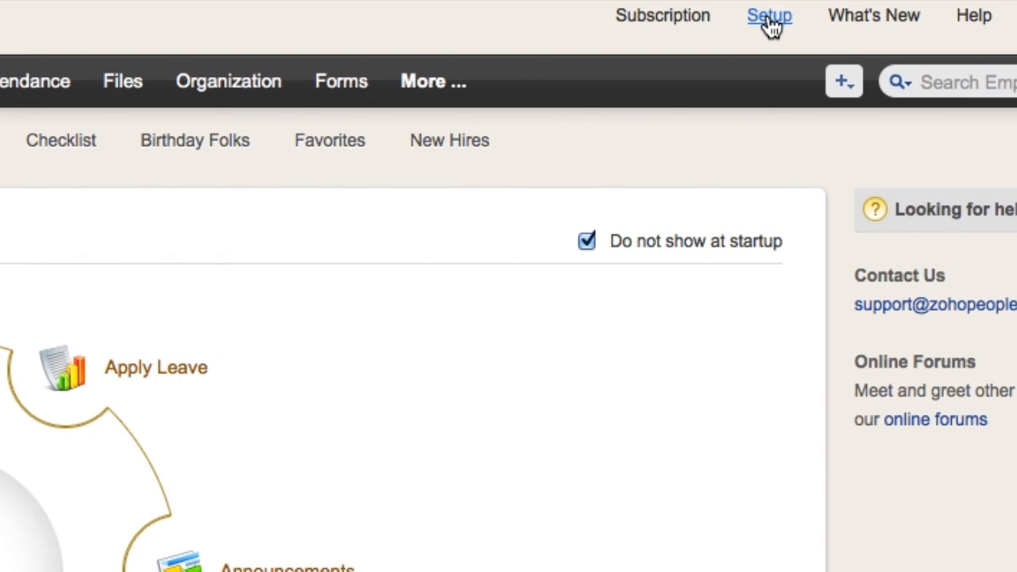
Review Company Settings under Setup > Organization Settings and reach the designations list.
{"action": "left_click", "coordinate": [767, 15]}
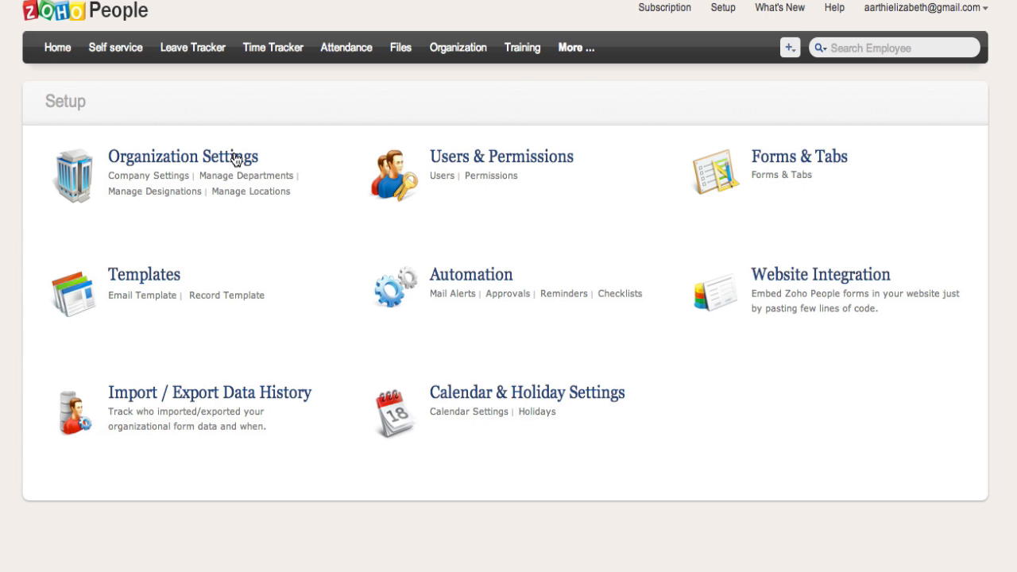
{"action": "left_click", "coordinate": [182, 156]}
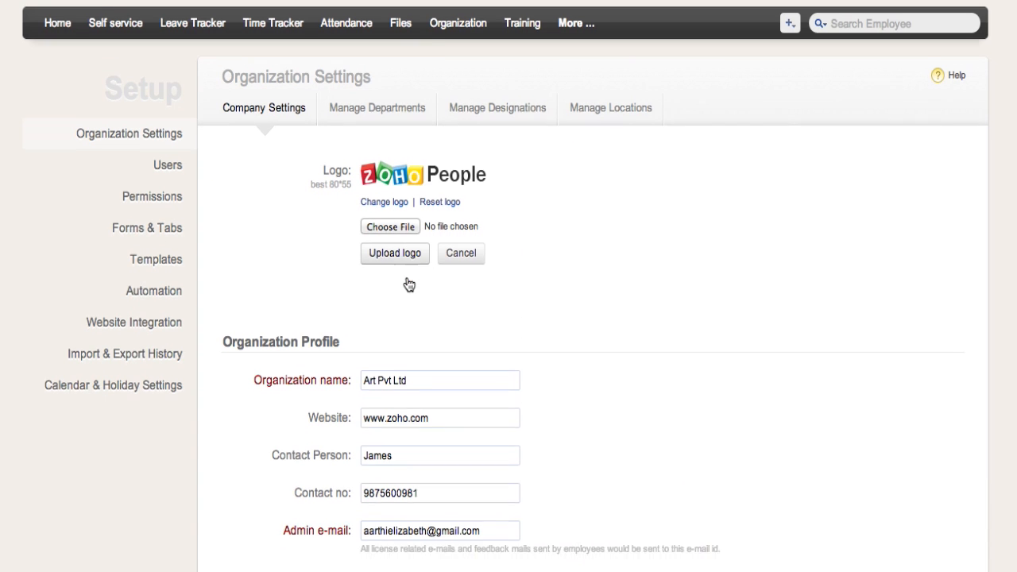
{"action": "scroll", "scroll_direction": "down", "scroll_amount": 3}
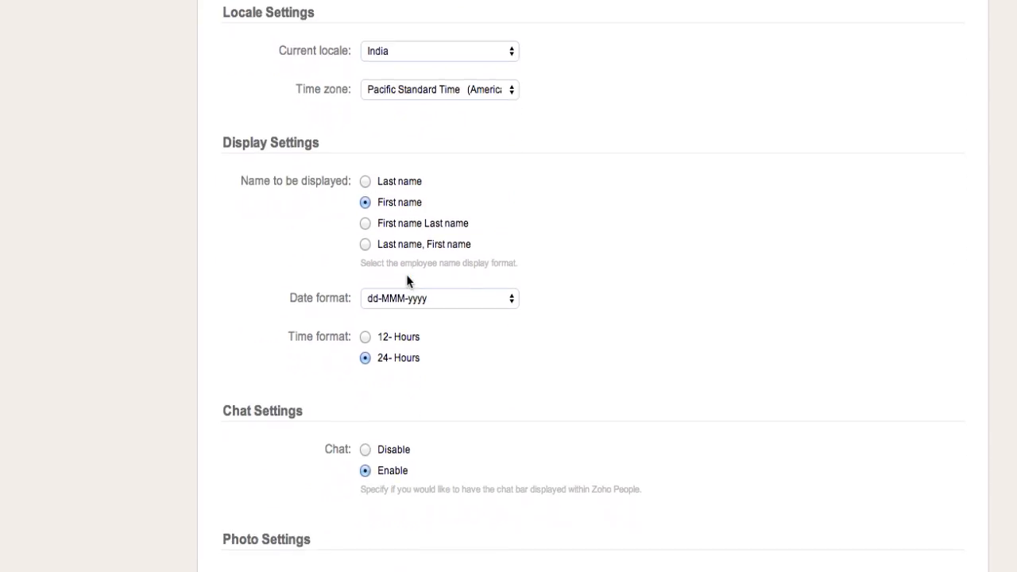
{"action": "scroll", "scroll_direction": "down", "scroll_amount": 3}
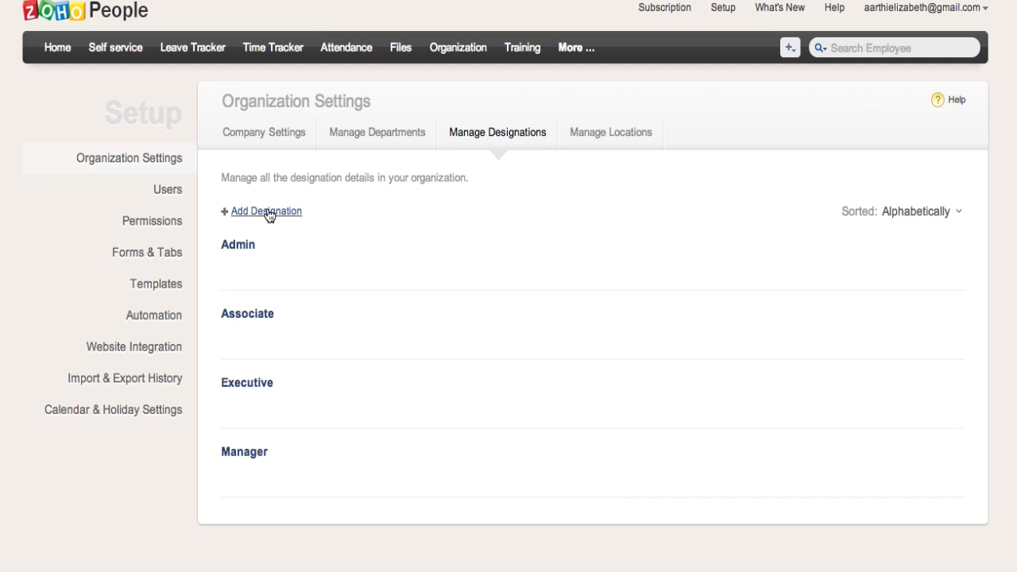
{"action": "left_click", "coordinate": [266, 210]}
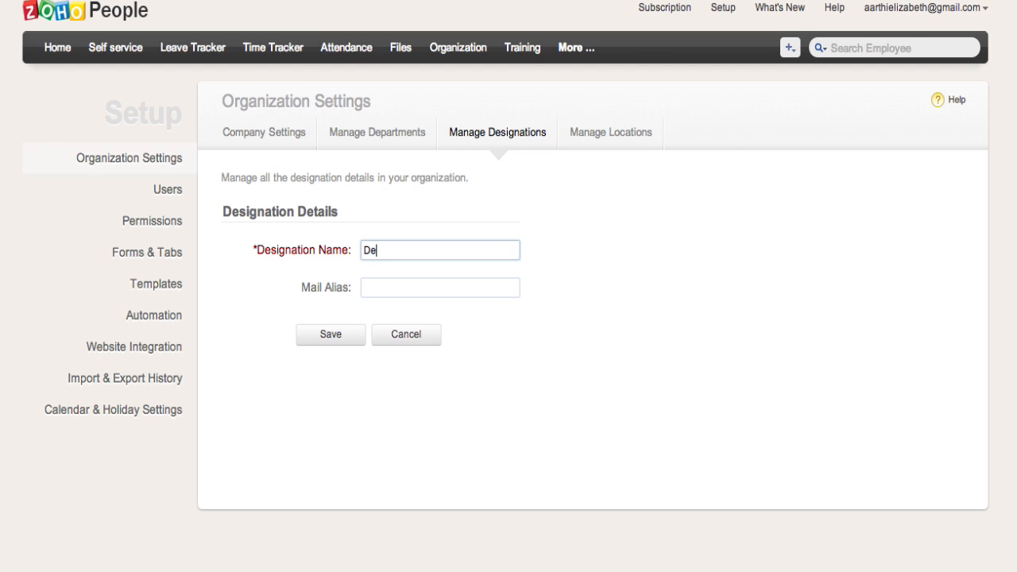
{"action": "type", "text": "signer"}
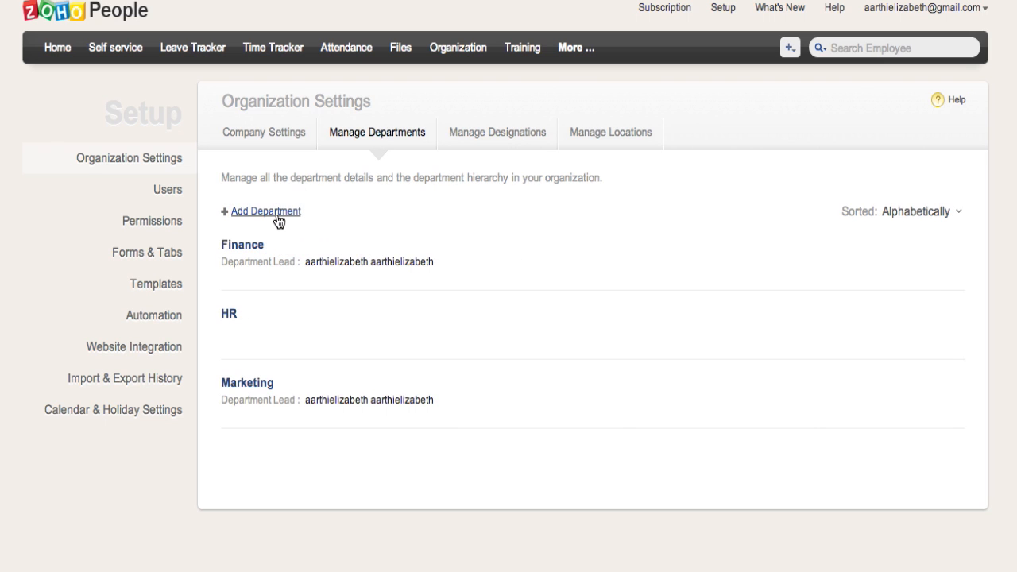
{"action": "left_click", "coordinate": [266, 210]}
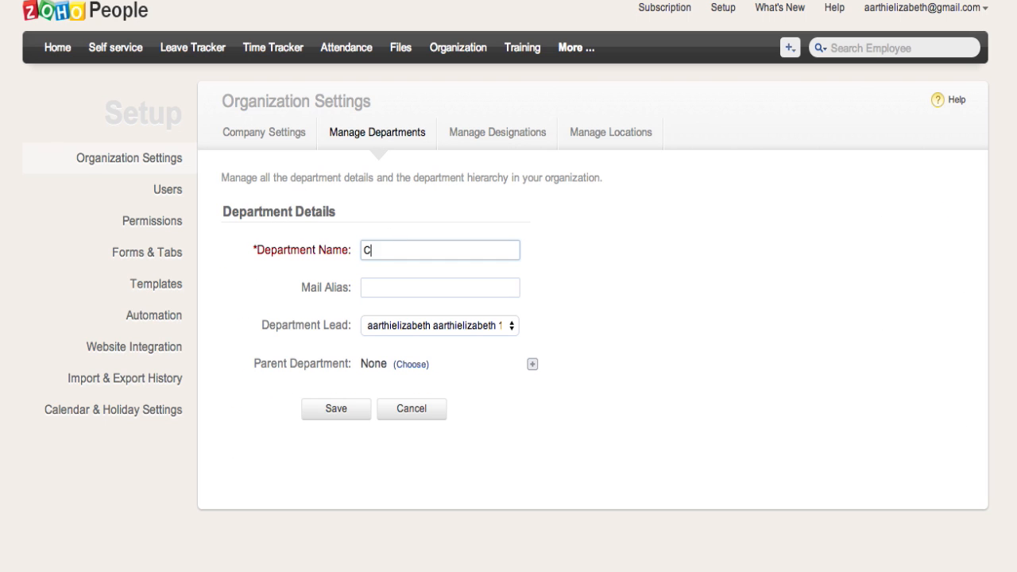
{"action": "type", "text": "reative"}
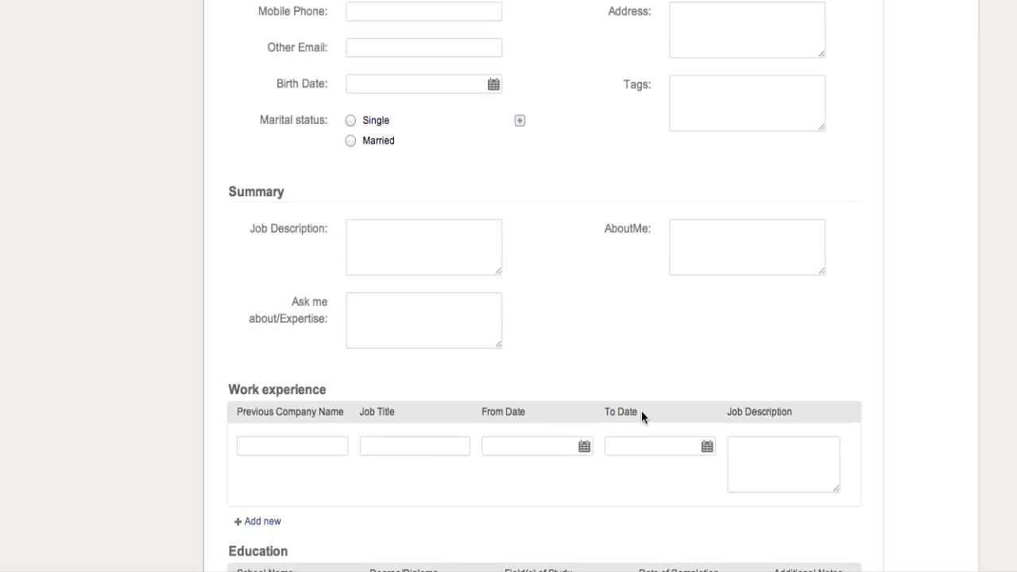
{"action": "scroll", "scroll_direction": "down", "scroll_amount": 3}
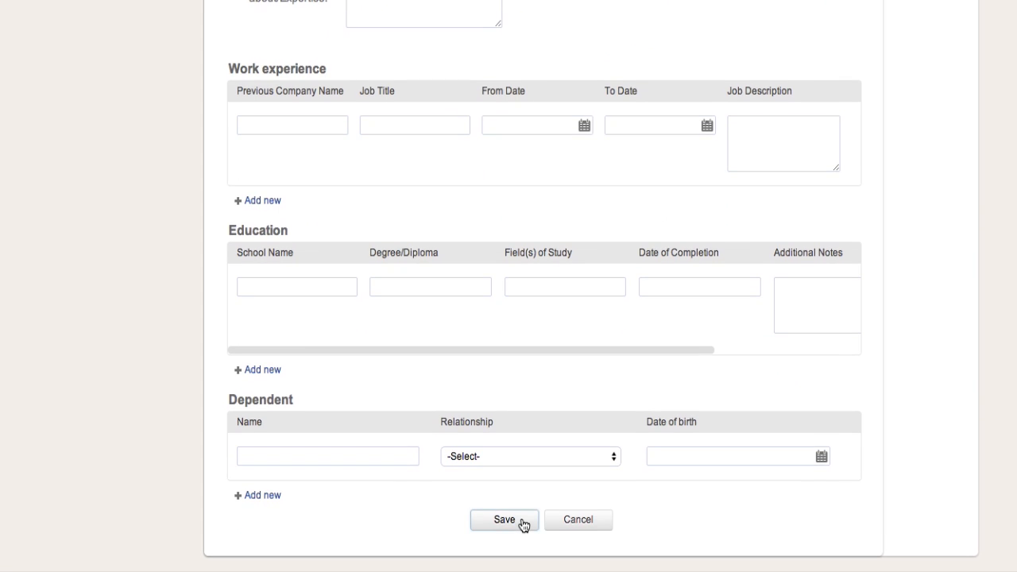
{"action": "left_click", "coordinate": [504, 519]}
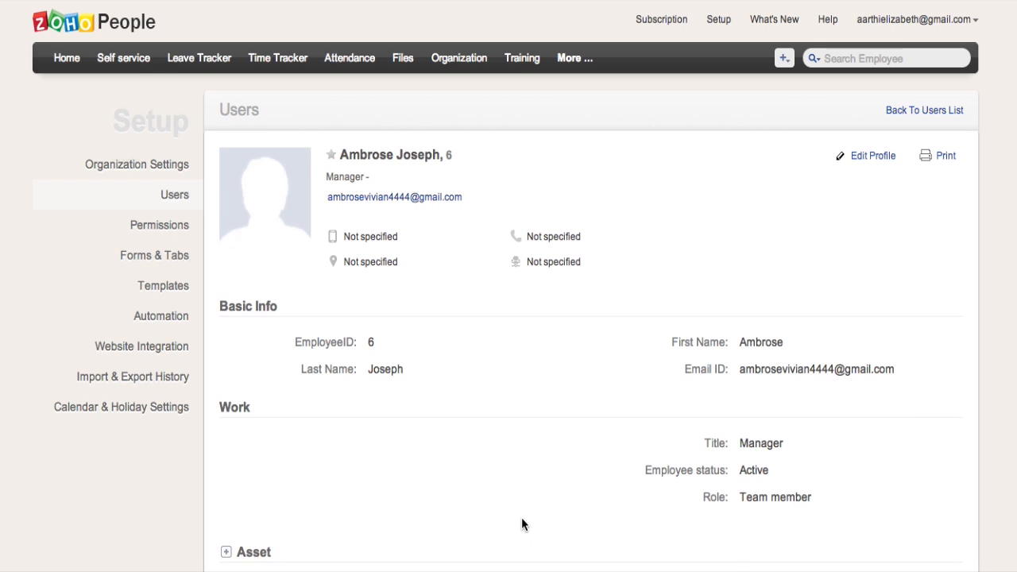
Filter the Users list to Non-Users, showing Benny, James and Samuel.
{"action": "left_click", "coordinate": [924, 110]}
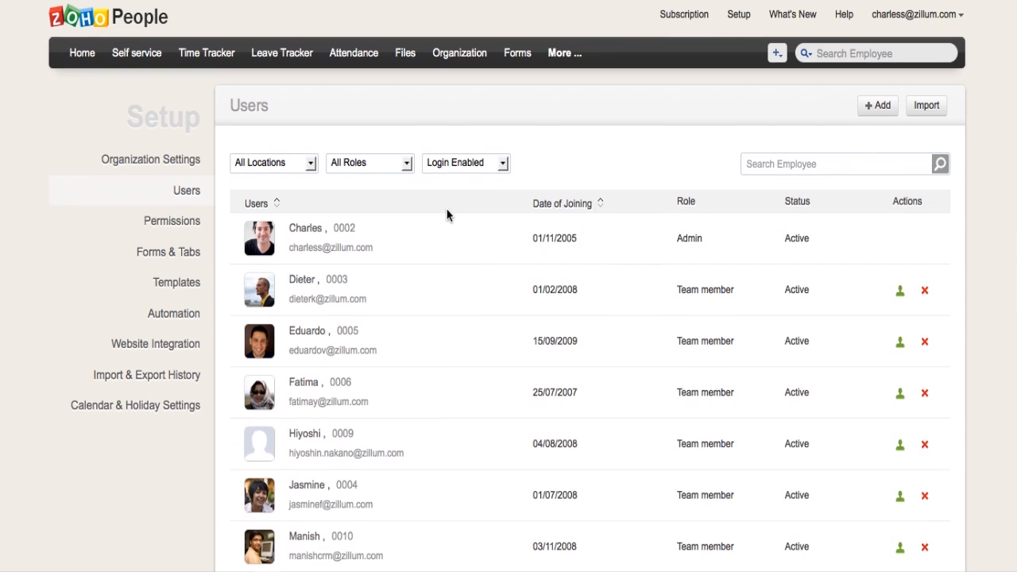
{"action": "scroll", "scroll_direction": "down", "scroll_amount": 3}
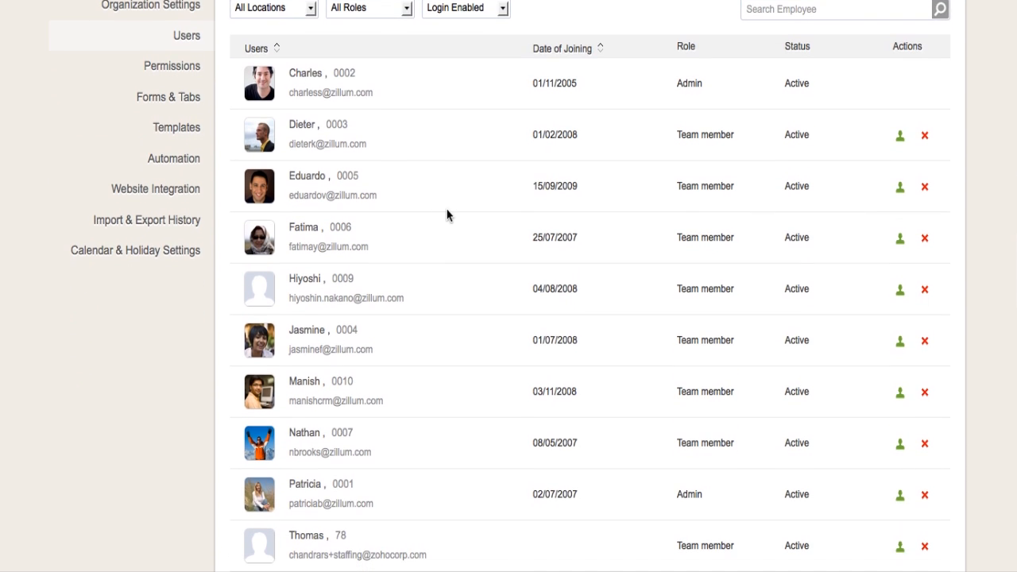
{"action": "scroll", "scroll_direction": "up", "scroll_amount": 3}
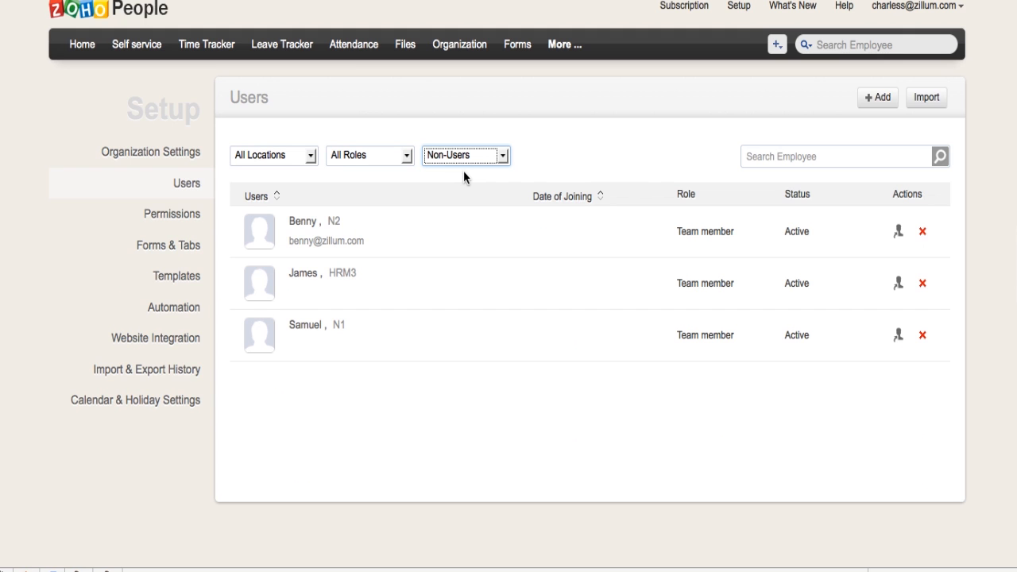
Import the ticked Zoho Mail accounts as employees, then go back to the users list.
{"action": "left_click", "coordinate": [925, 97]}
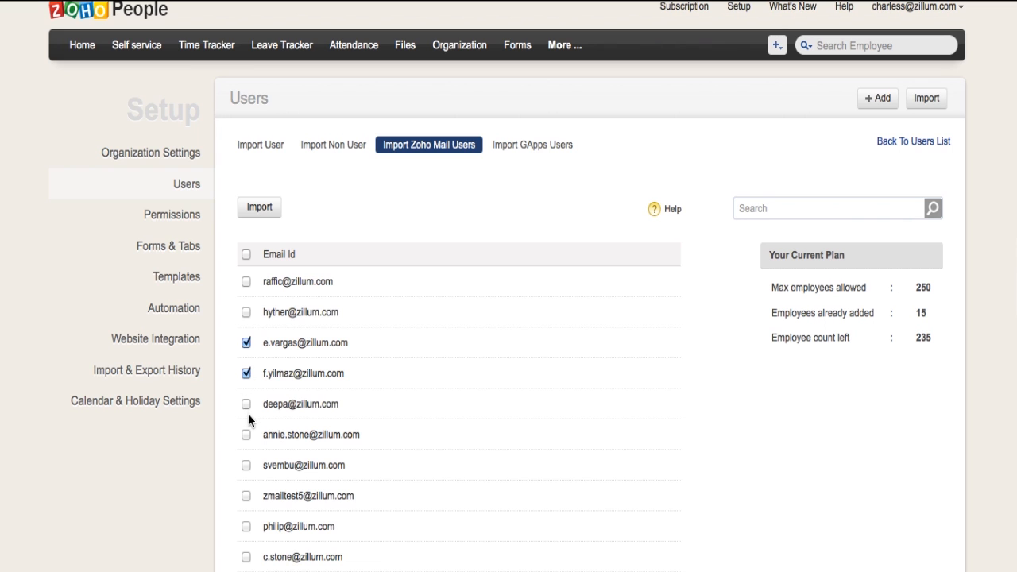
{"action": "left_click", "coordinate": [246, 403]}
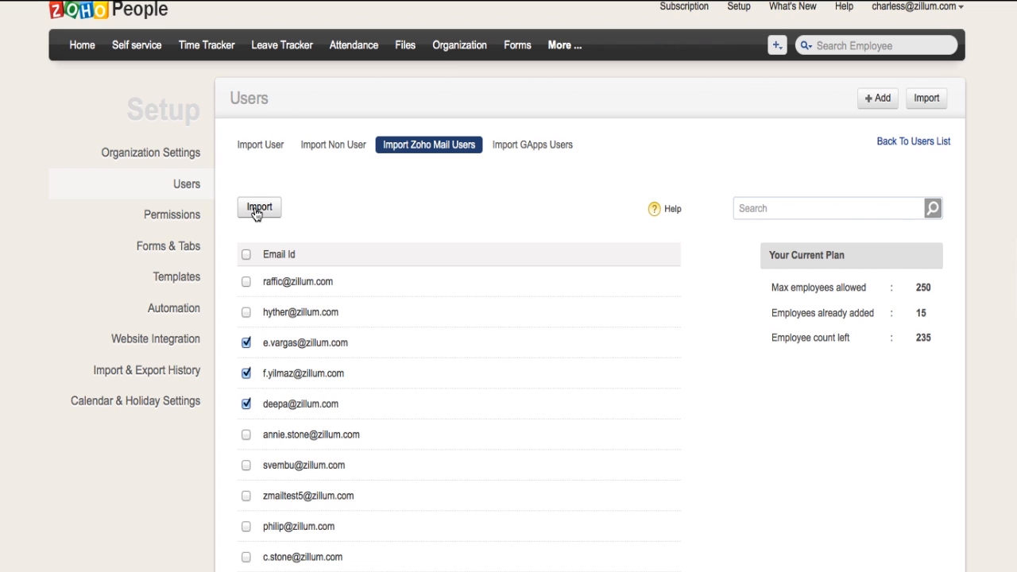
{"action": "left_click", "coordinate": [532, 145]}
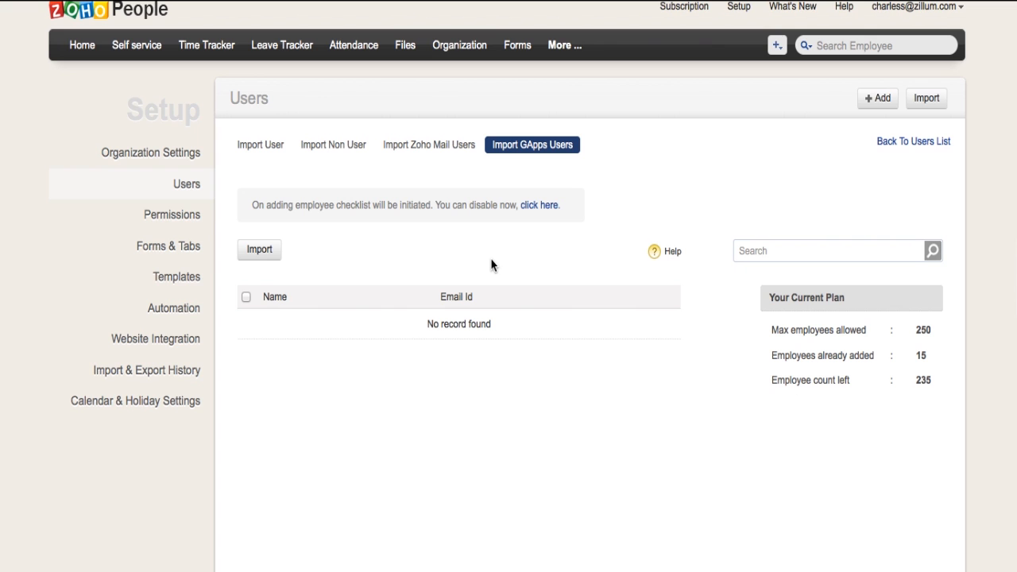
{"action": "mouse_move", "coordinate": [499, 253]}
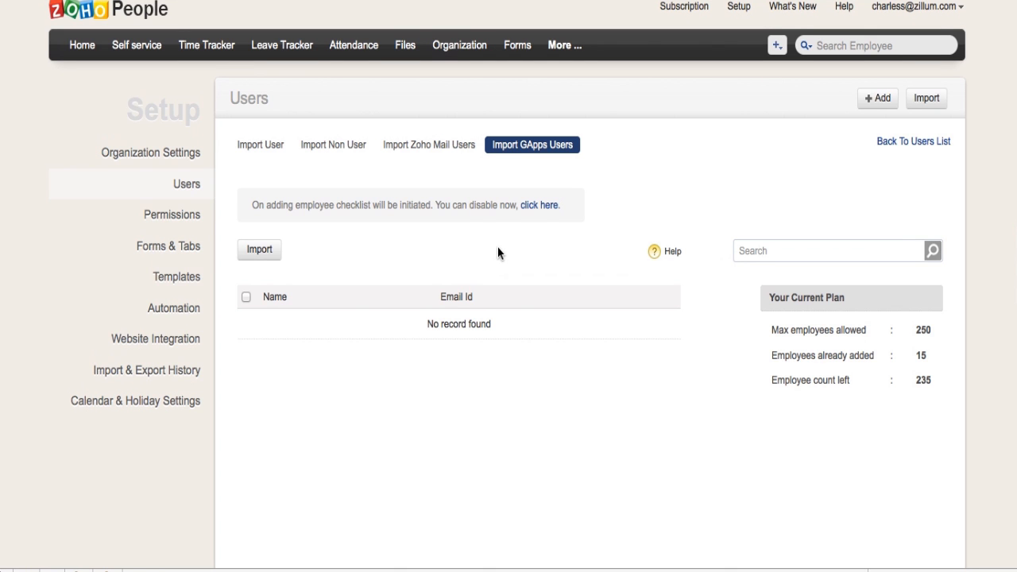
{"action": "left_click", "coordinate": [912, 140]}
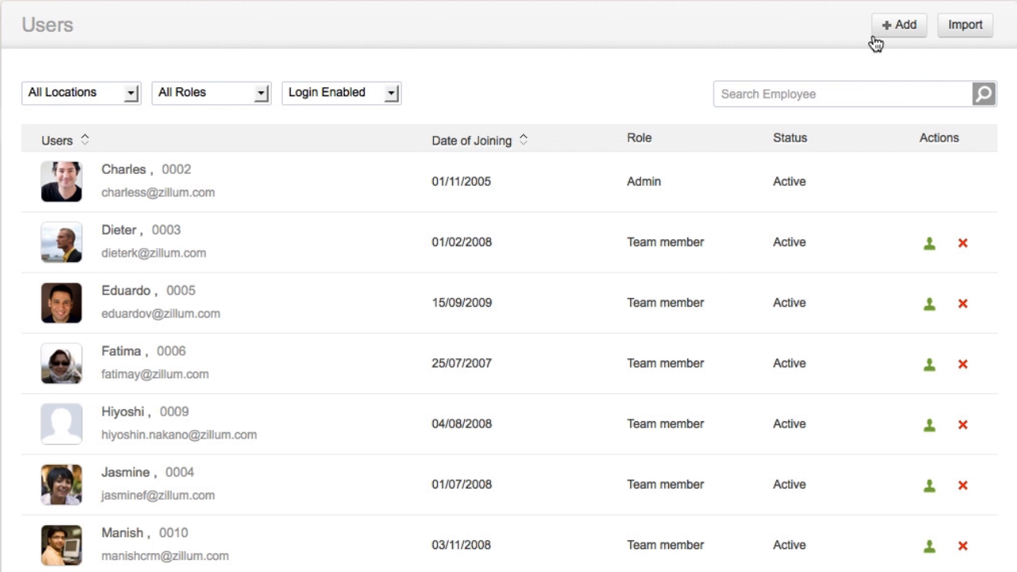
{"action": "left_click", "coordinate": [898, 25]}
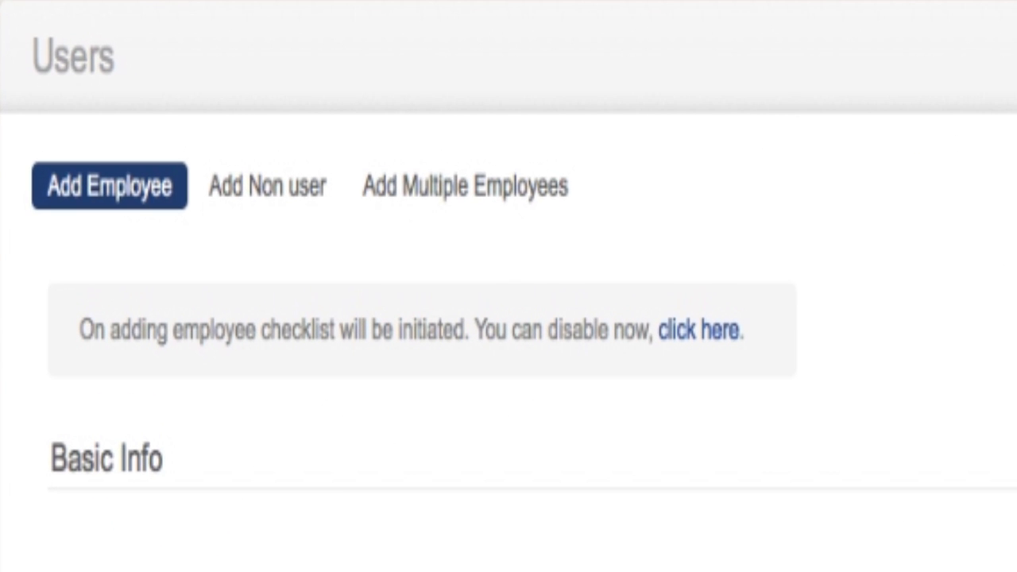
{"action": "left_click", "coordinate": [464, 186]}
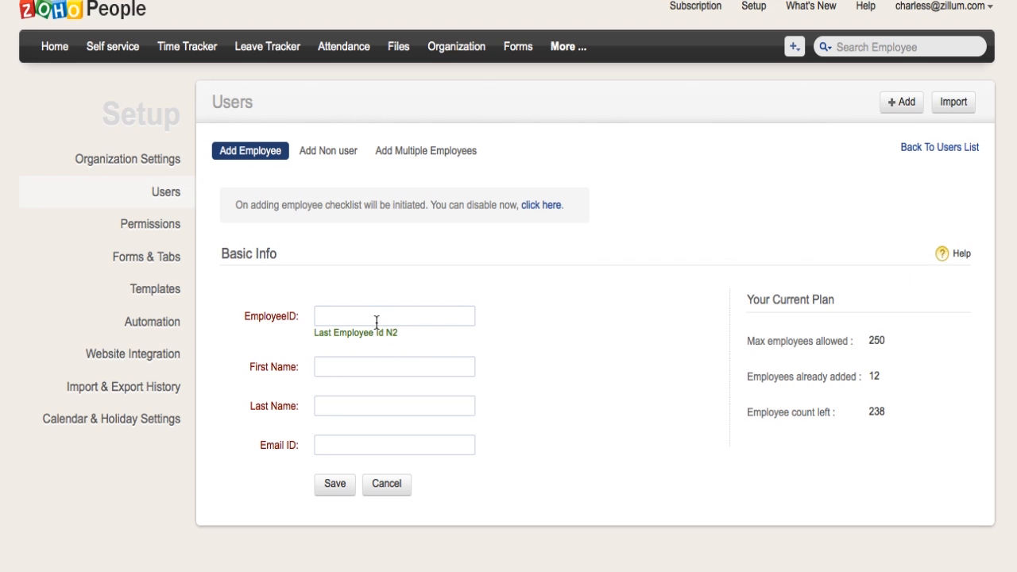
{"action": "type", "text": "N3"}
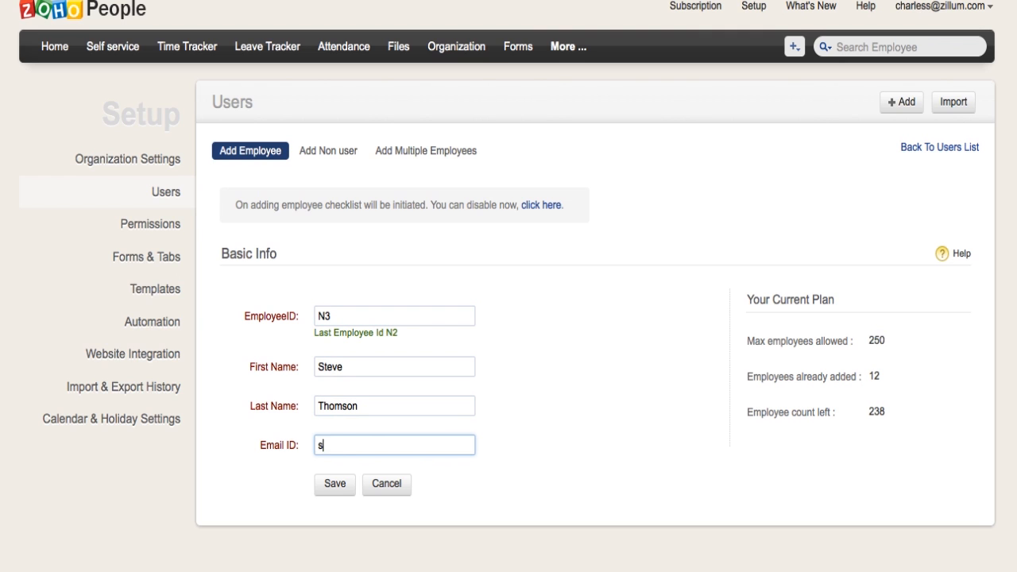
{"action": "type", "text": "teve.th@example.com"}
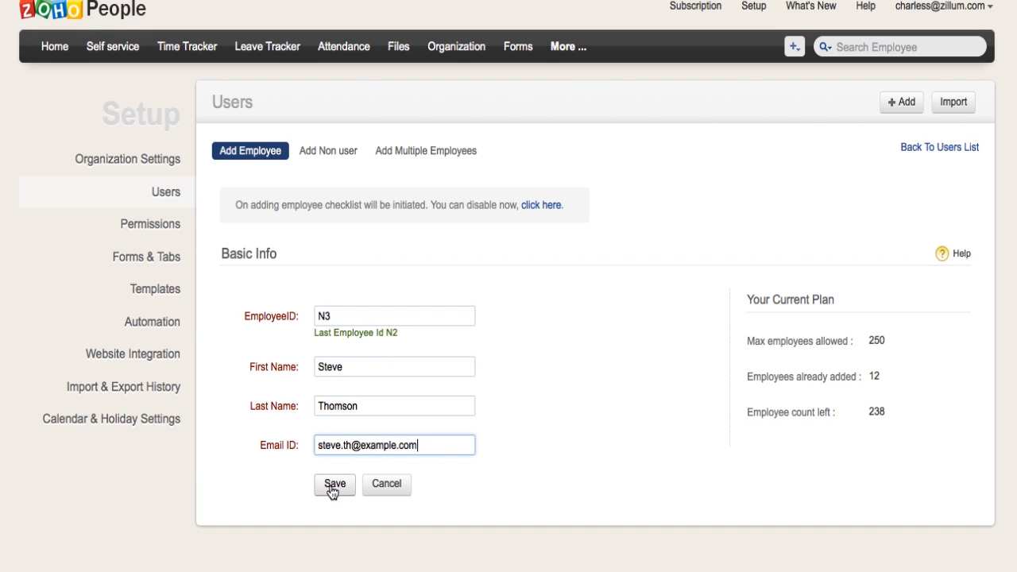
{"action": "left_click", "coordinate": [425, 151]}
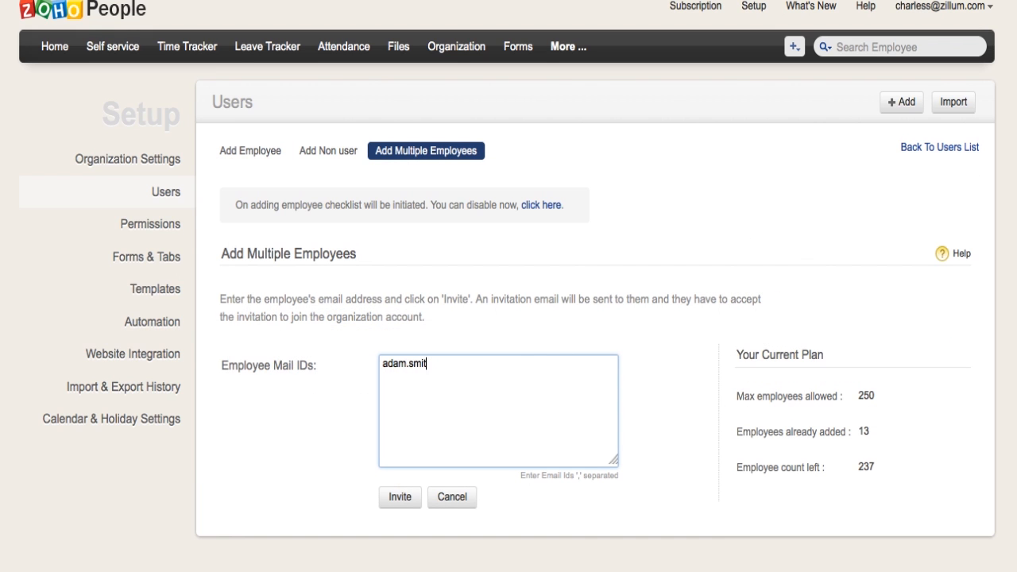
{"action": "type", "text": "h@example.com,steve"}
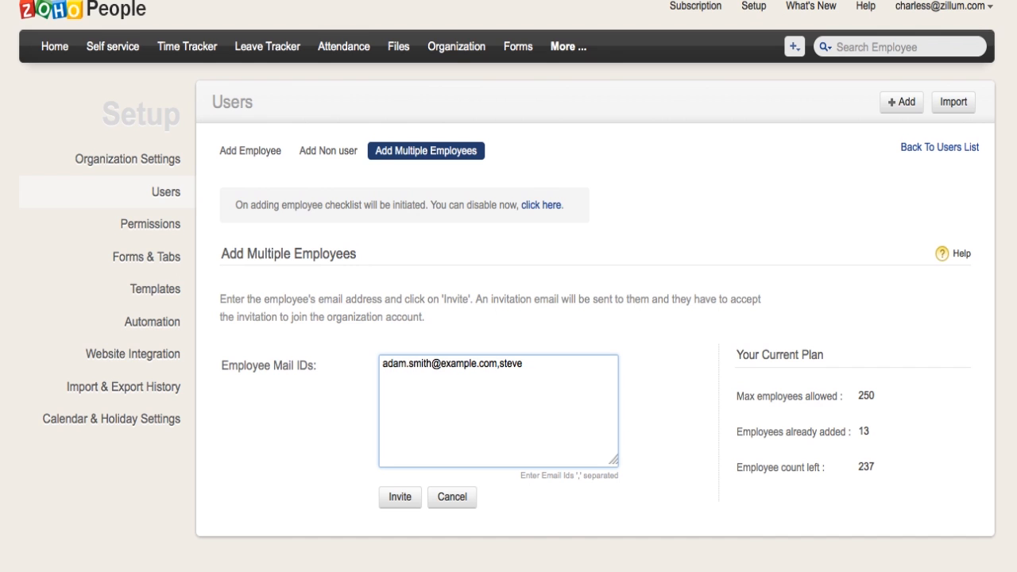
{"action": "type", "text": ".j@example.com"}
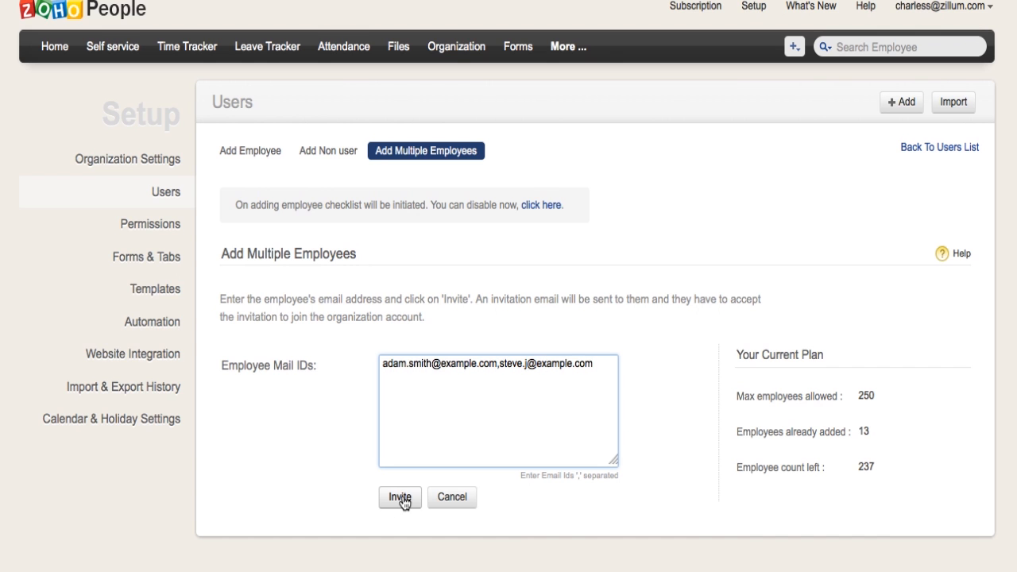
{"action": "left_click", "coordinate": [953, 102]}
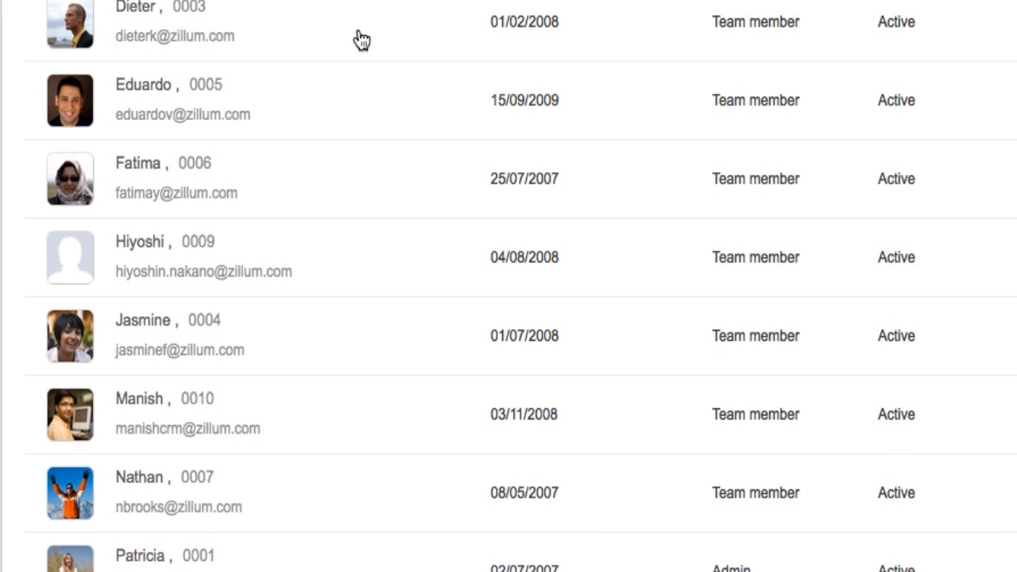
{"action": "scroll", "scroll_direction": "down", "scroll_amount": 3}
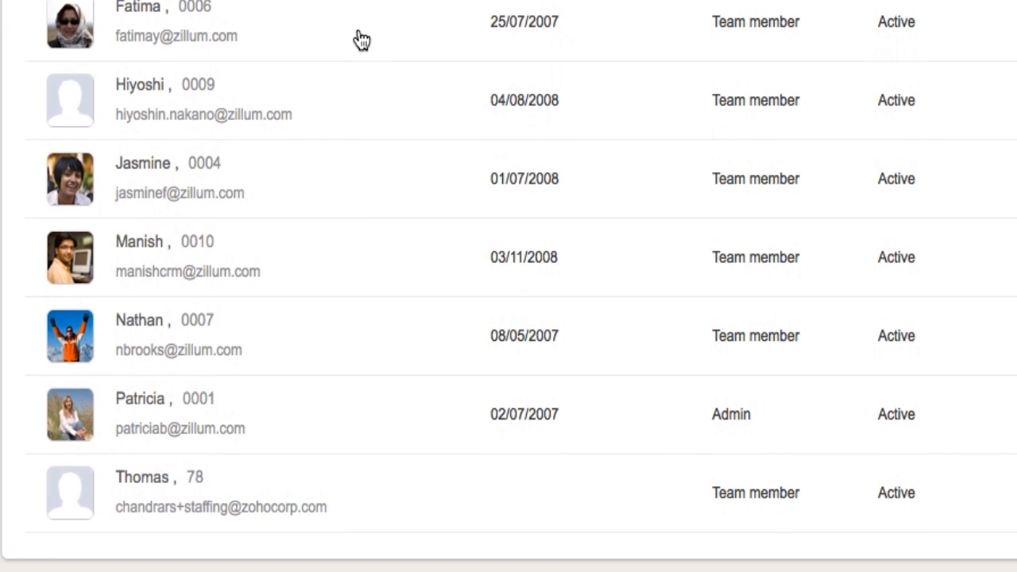
{"action": "scroll", "scroll_direction": "up", "scroll_amount": 3}
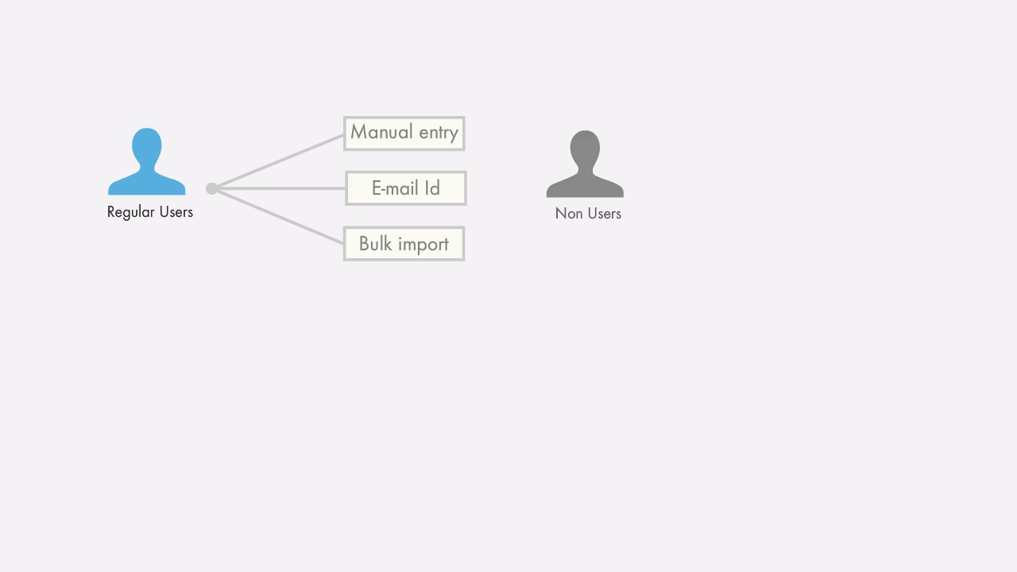
Switch the Users status dropdown from Login Enabled to Non-Users.
{"action": "left_click", "coordinate": [338, 102]}
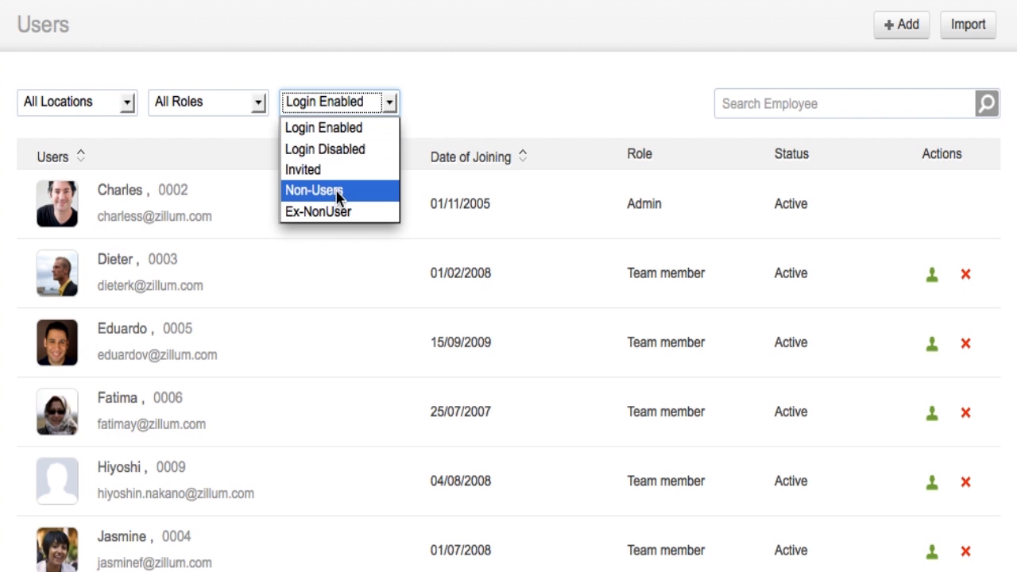
{"action": "left_click", "coordinate": [313, 190]}
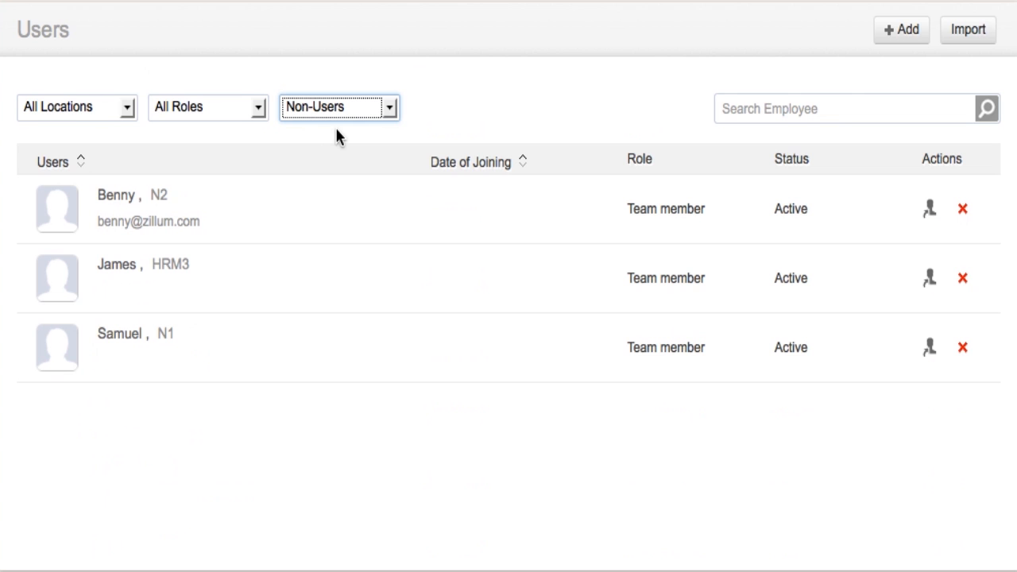